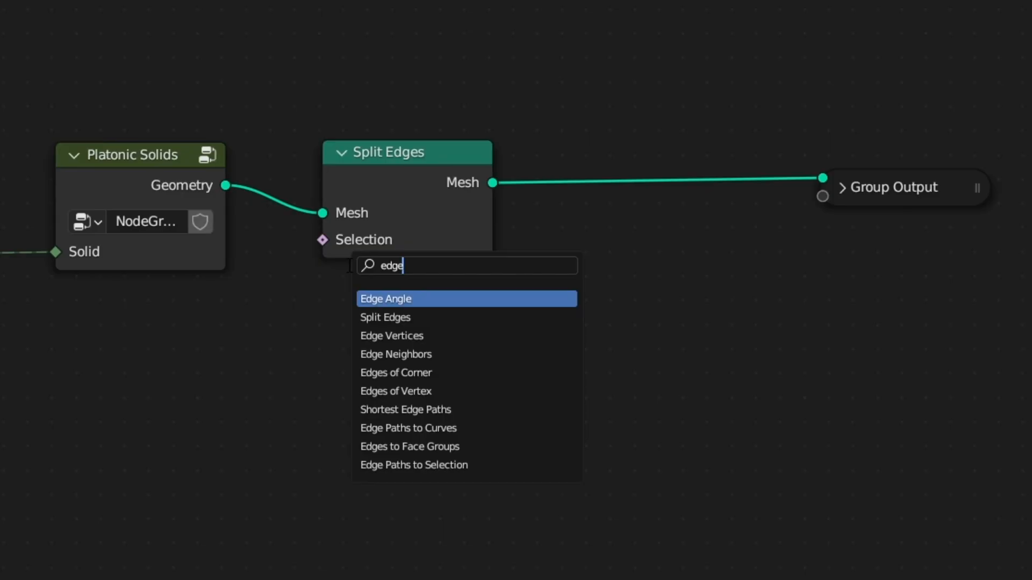
Step: Pick Edge Angle from the Add menu search to place it in the tree
{"action": "left_click", "coordinate": [385, 299]}
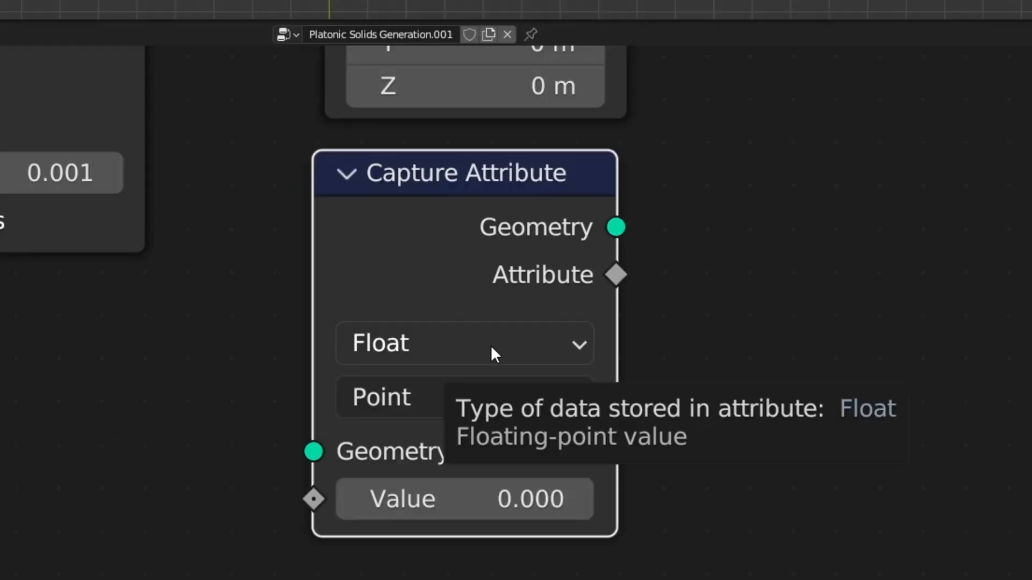
Step: Set Capture Attribute to store Vector data on the Face Corner domain
{"action": "left_click", "coordinate": [463, 343]}
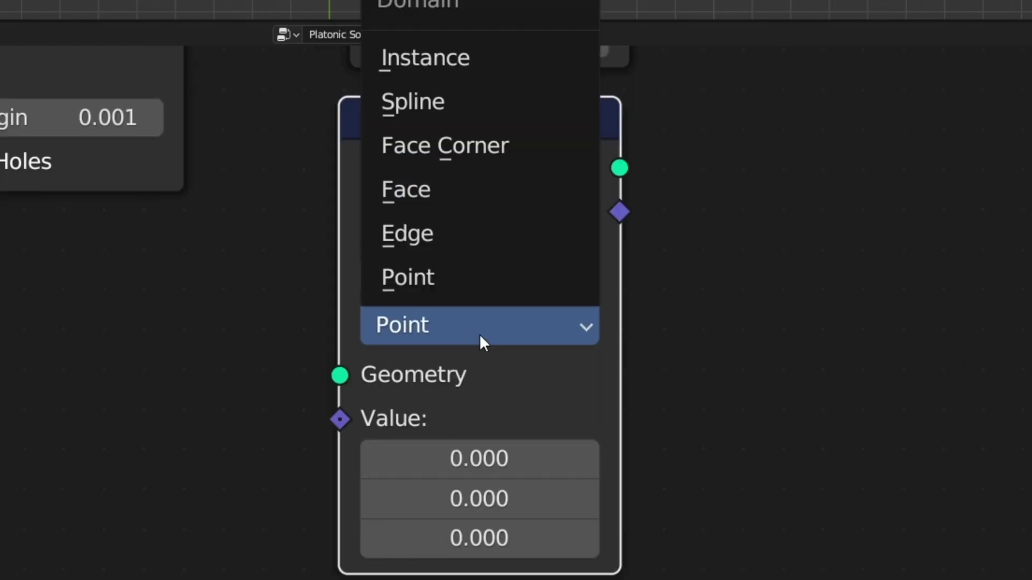
{"action": "left_click", "coordinate": [444, 146]}
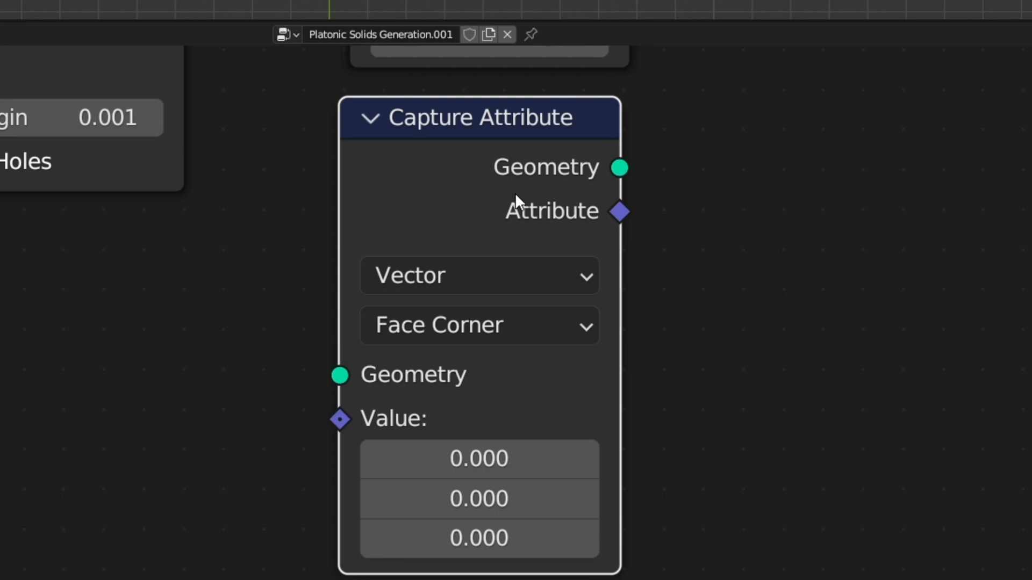
{"action": "scroll", "scroll_direction": "down", "scroll_amount": 3}
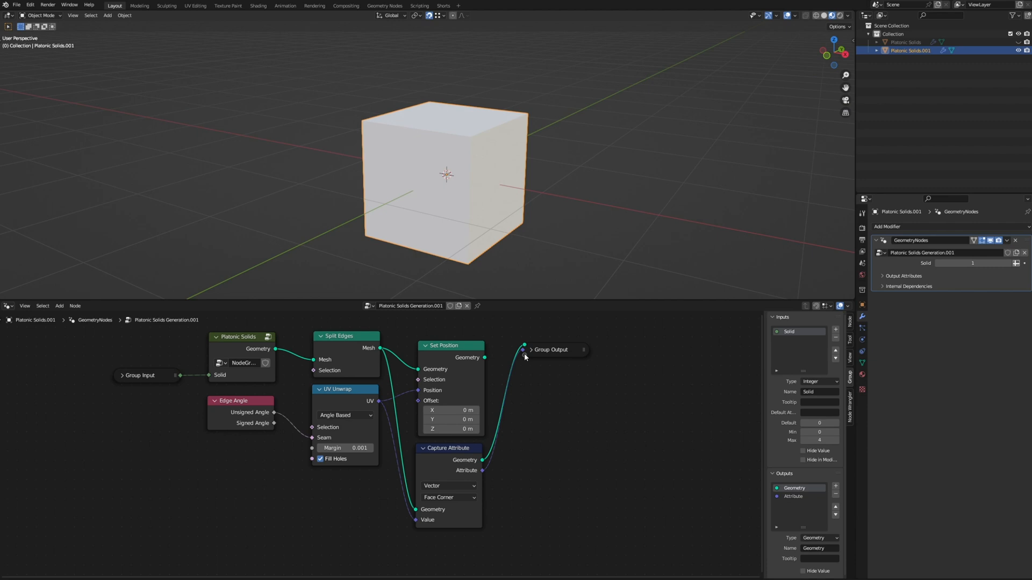
Step: Select the group's new Attribute output in the Group sidebar
{"action": "left_click", "coordinate": [553, 350]}
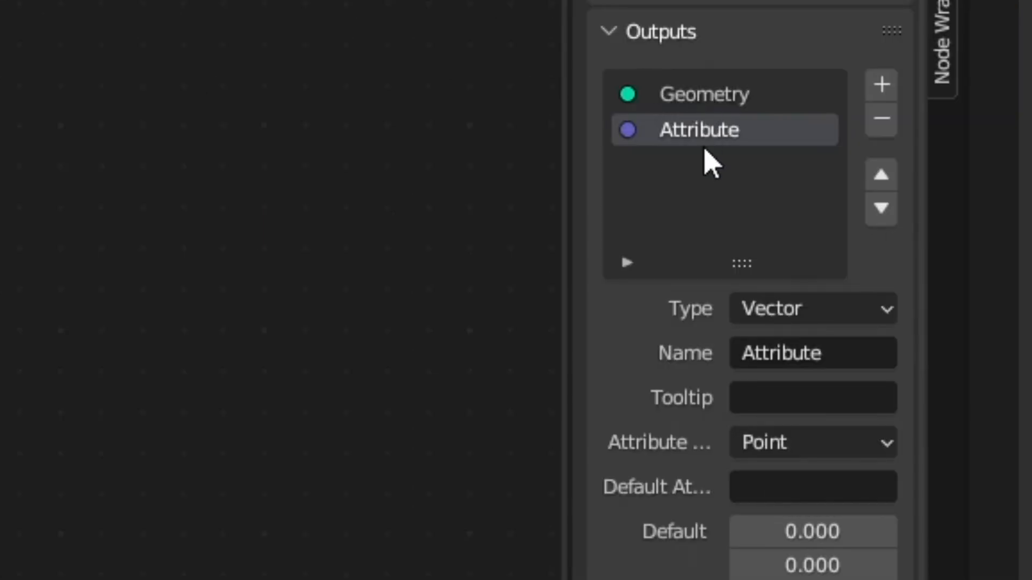
{"action": "mouse_move", "coordinate": [701, 135]}
{"action": "type", "text": "UV map 2"}
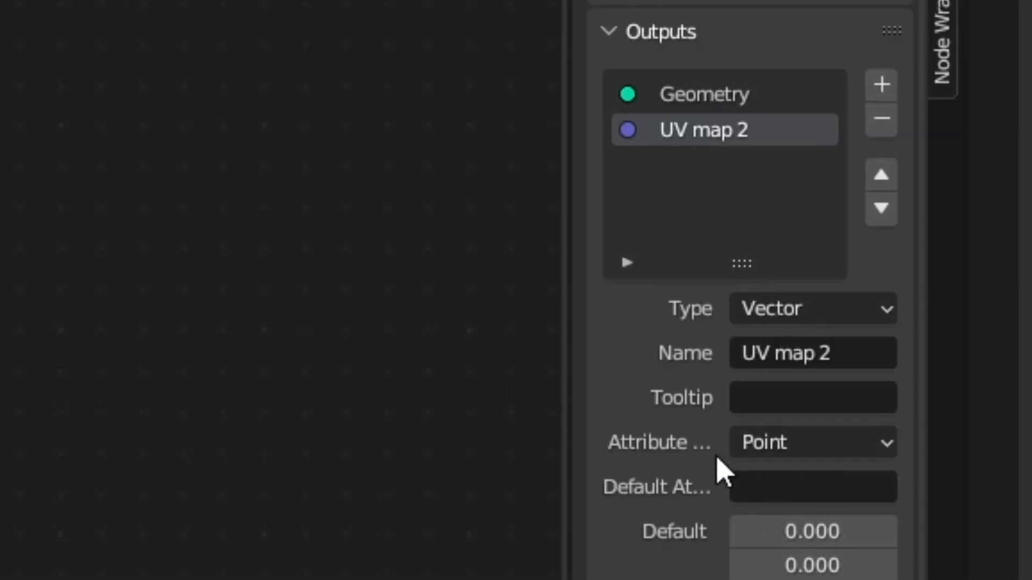
{"action": "mouse_move", "coordinate": [576, 446]}
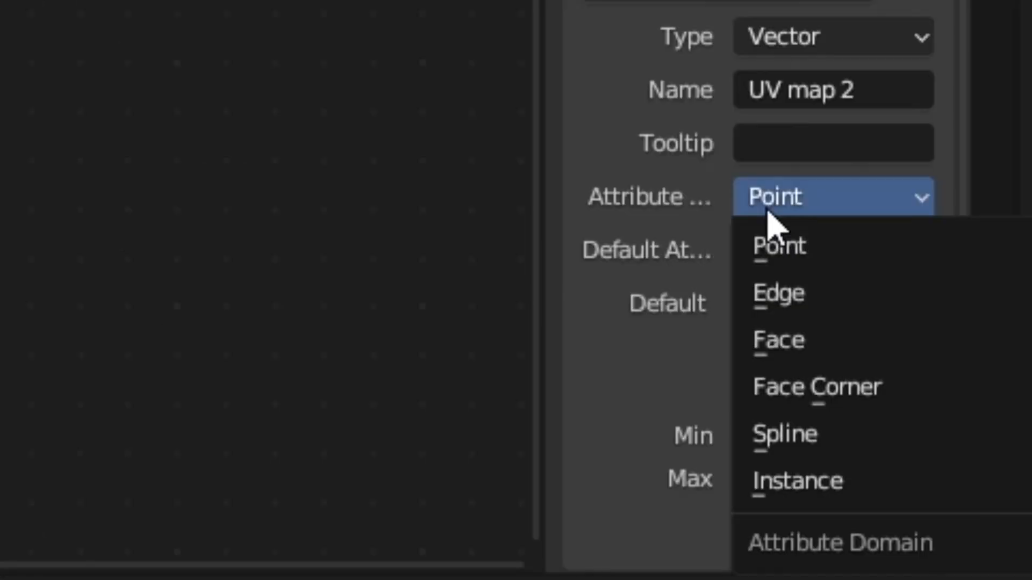
{"action": "mouse_move", "coordinate": [816, 387]}
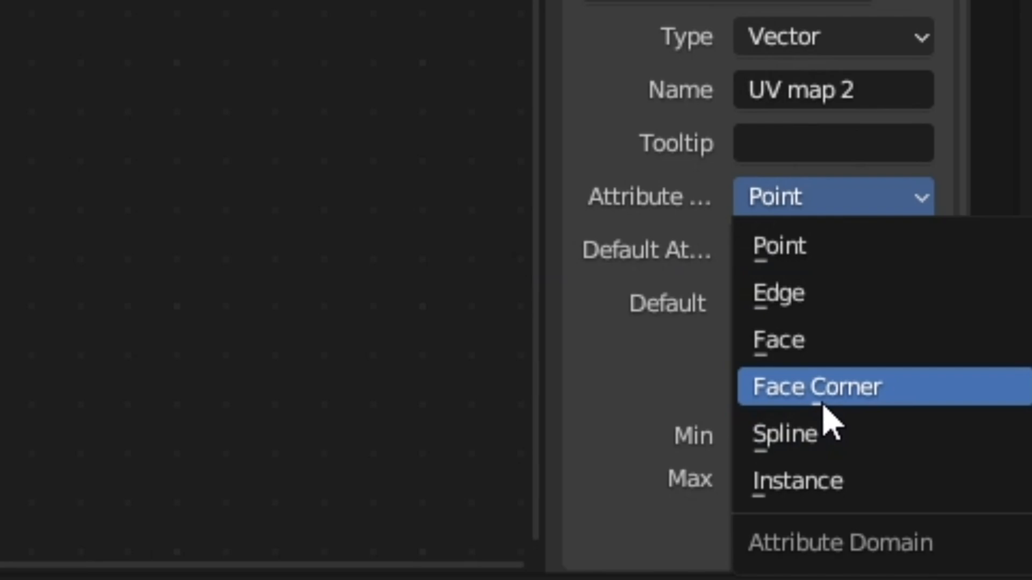
Step: Set UV map 2 to Face Corner and switch the left viewport to Spreadsheet
{"action": "left_click", "coordinate": [816, 387]}
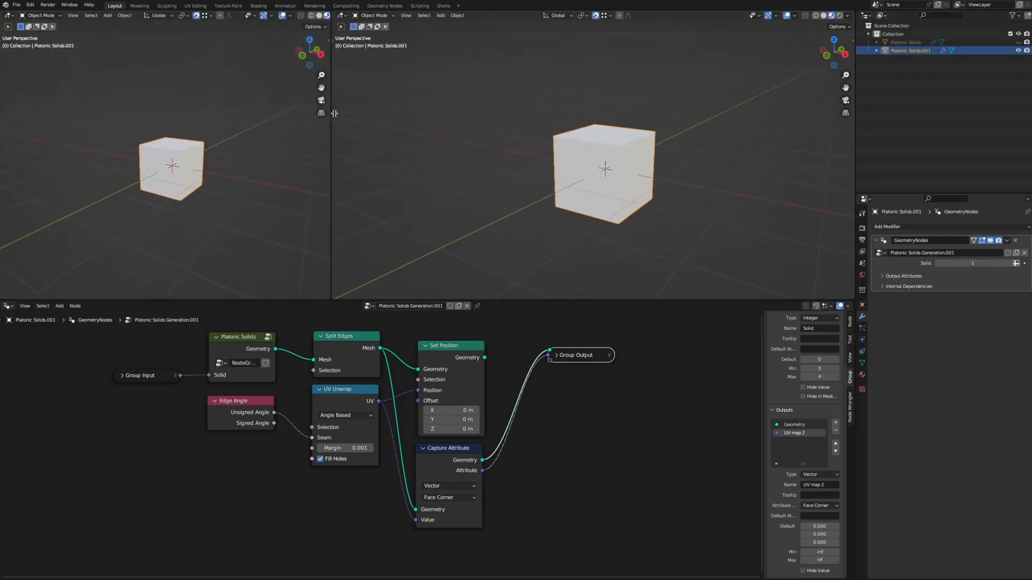
{"action": "left_click", "coordinate": [8, 15]}
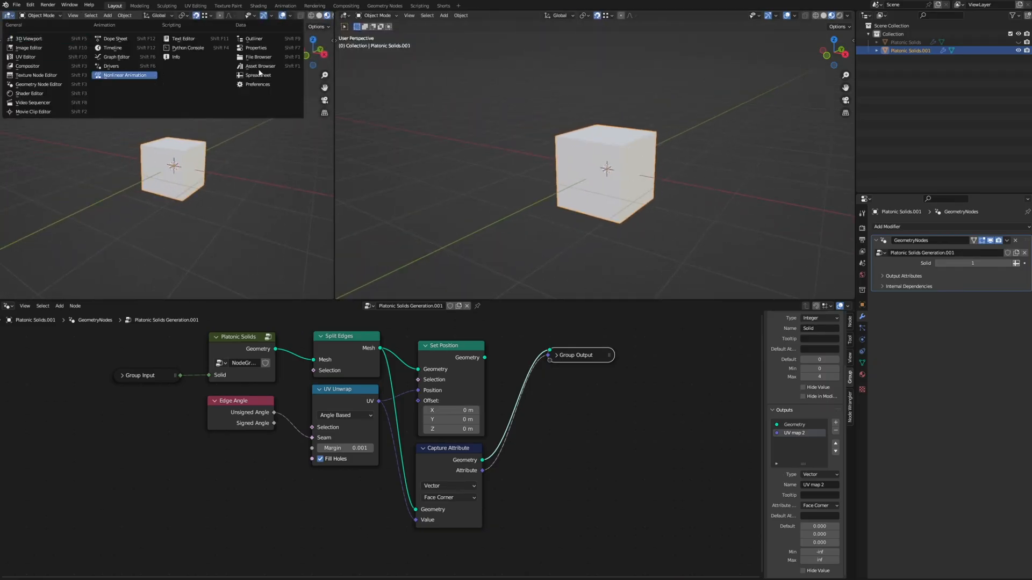
{"action": "mouse_move", "coordinate": [257, 74]}
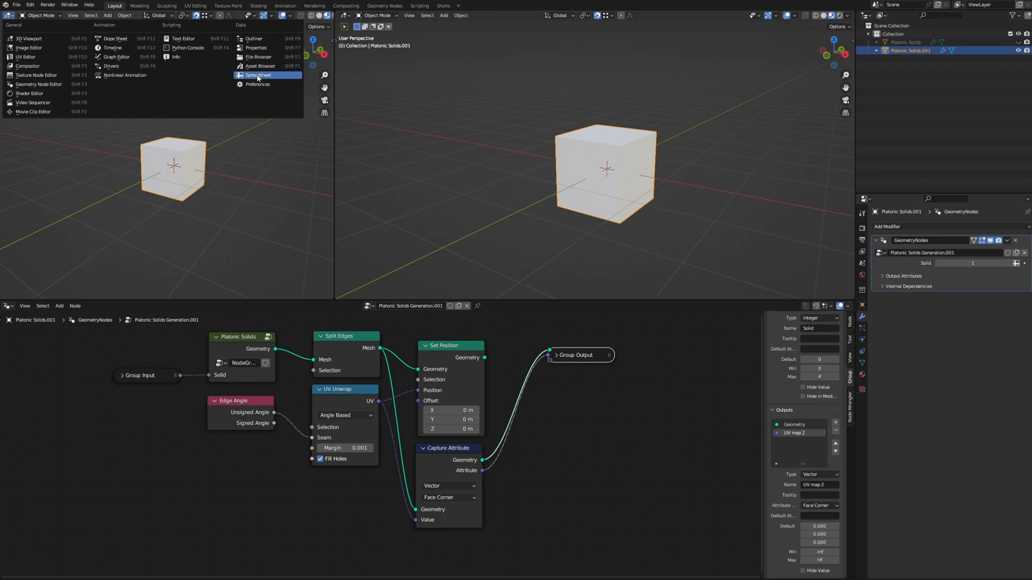
{"action": "left_click", "coordinate": [255, 75]}
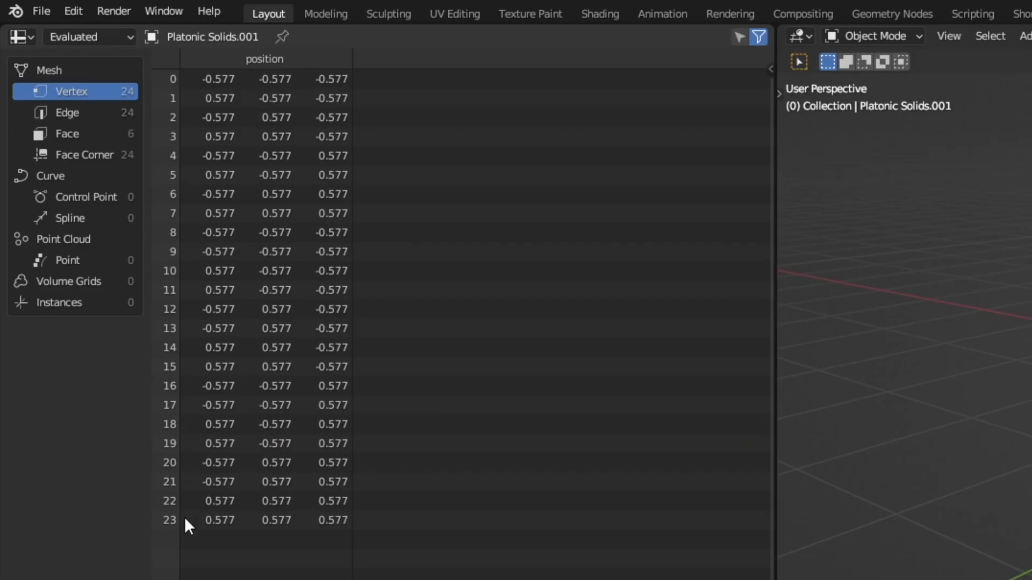
{"action": "mouse_move", "coordinate": [291, 525]}
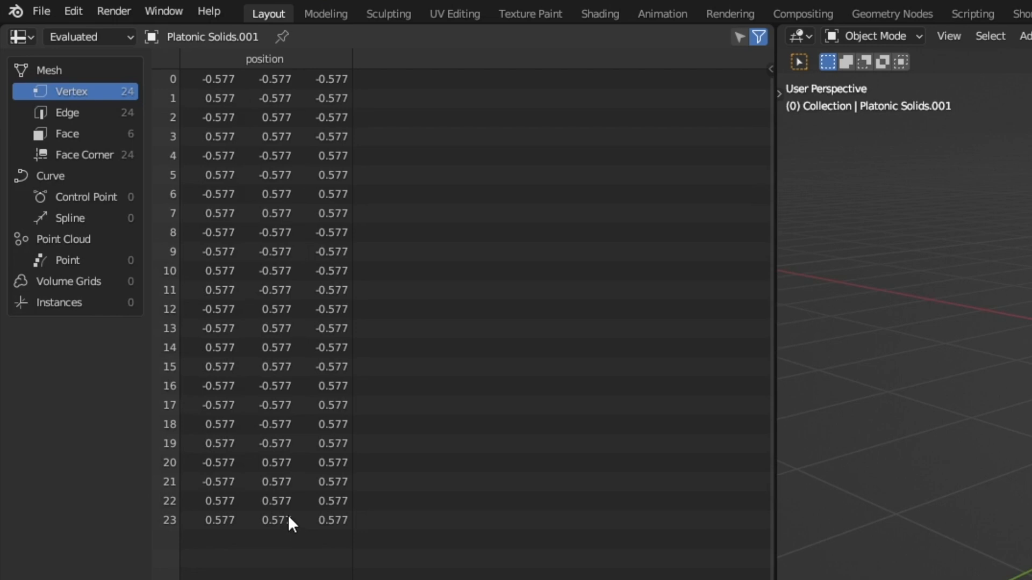
{"action": "left_click", "coordinate": [84, 155]}
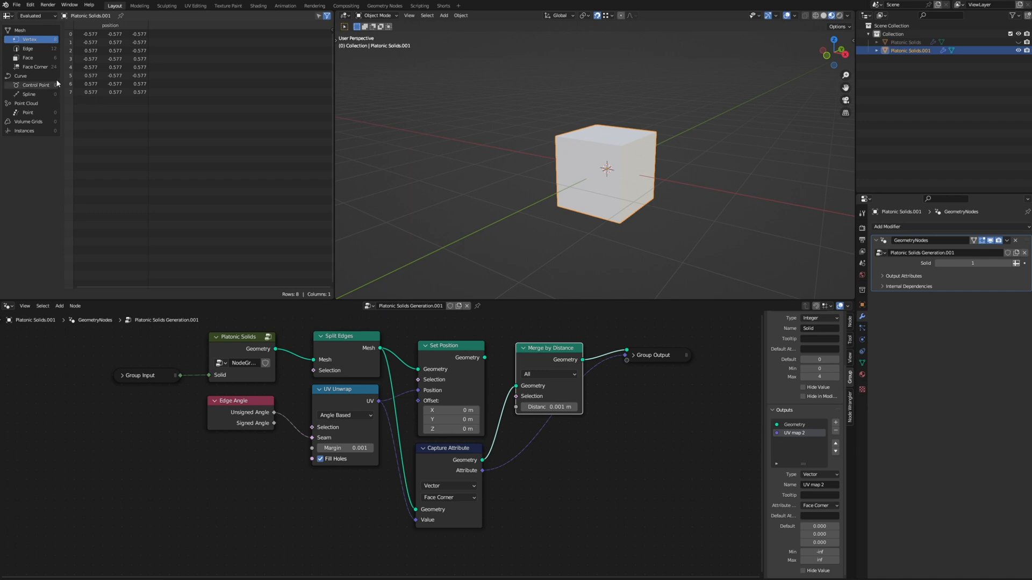
{"action": "left_click", "coordinate": [35, 67]}
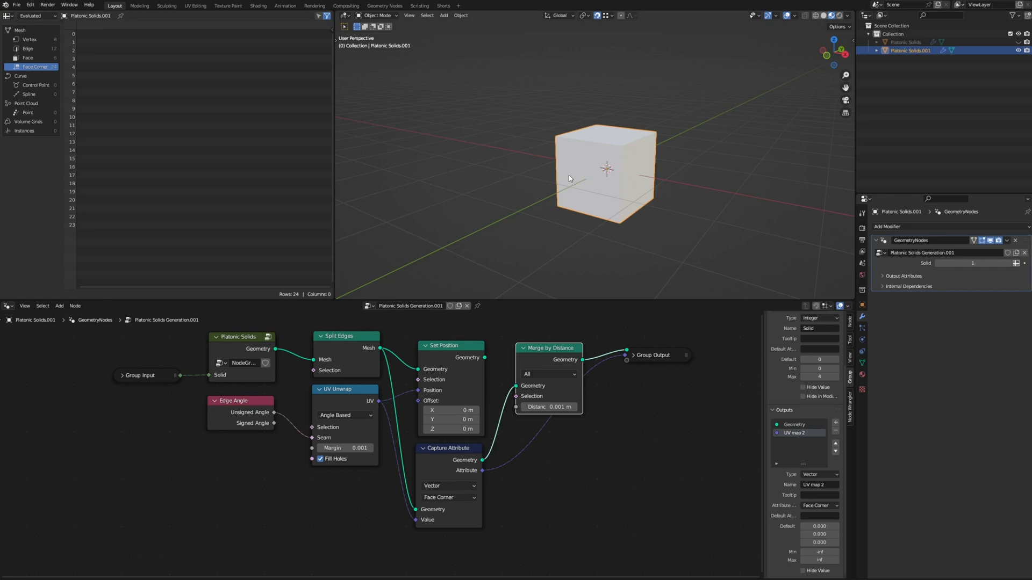
{"action": "mouse_move", "coordinate": [99, 68]}
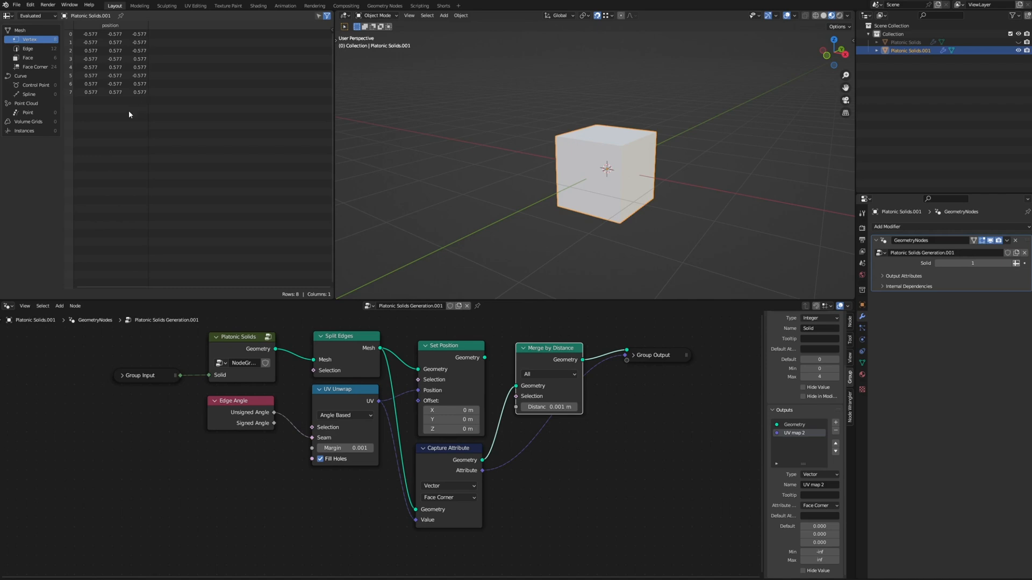
{"action": "mouse_move", "coordinate": [740, 211]}
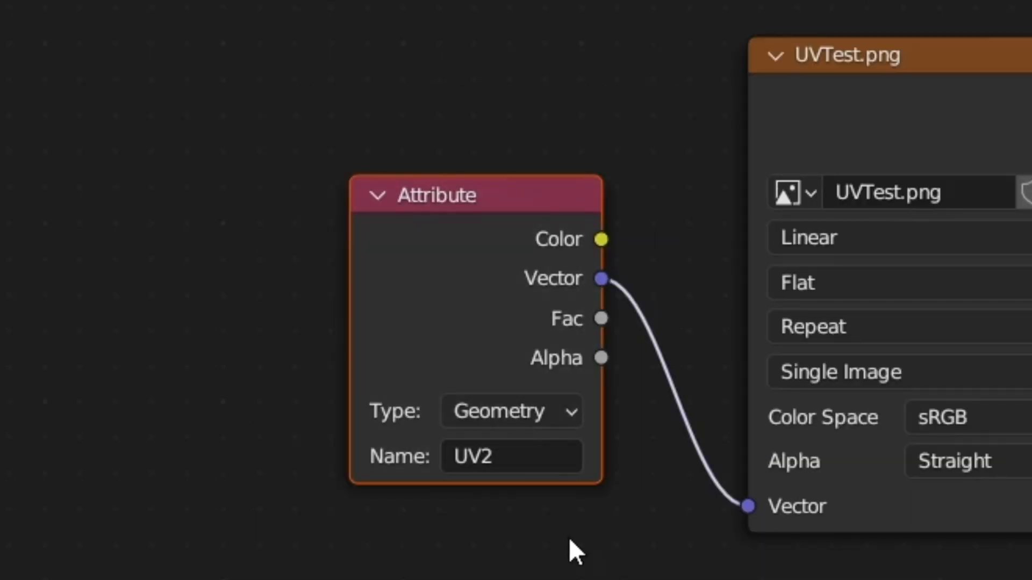
{"action": "mouse_move", "coordinate": [534, 504]}
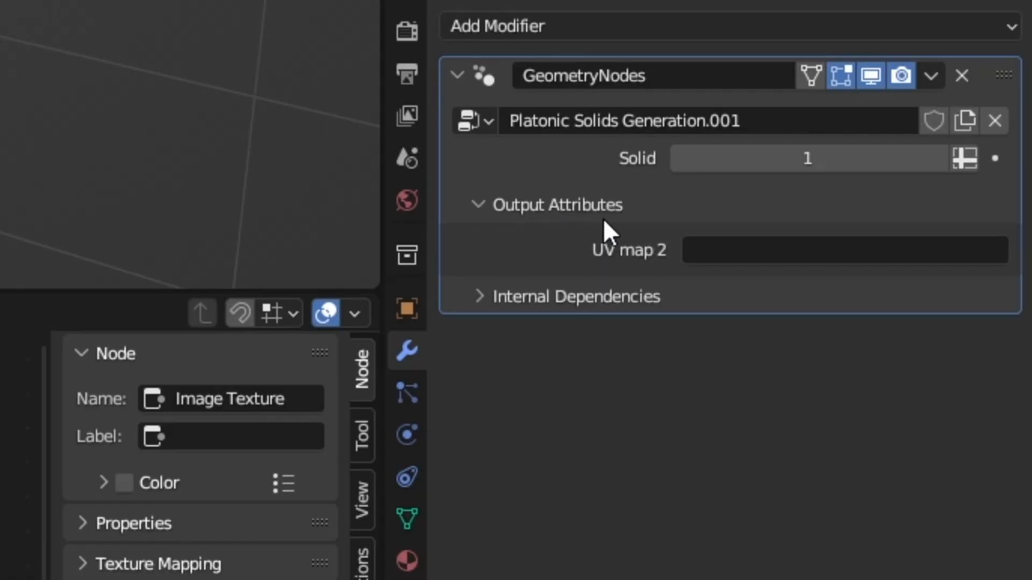
Step: Name the UV map 2 output attribute 'UV2' in the modifier panel
{"action": "left_click", "coordinate": [844, 250]}
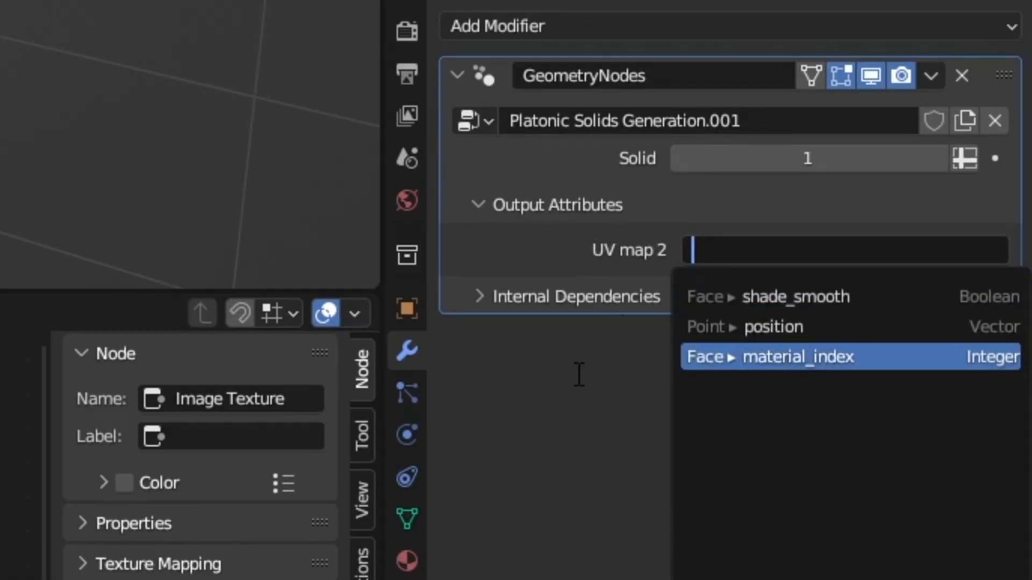
{"action": "type", "text": "UV2"}
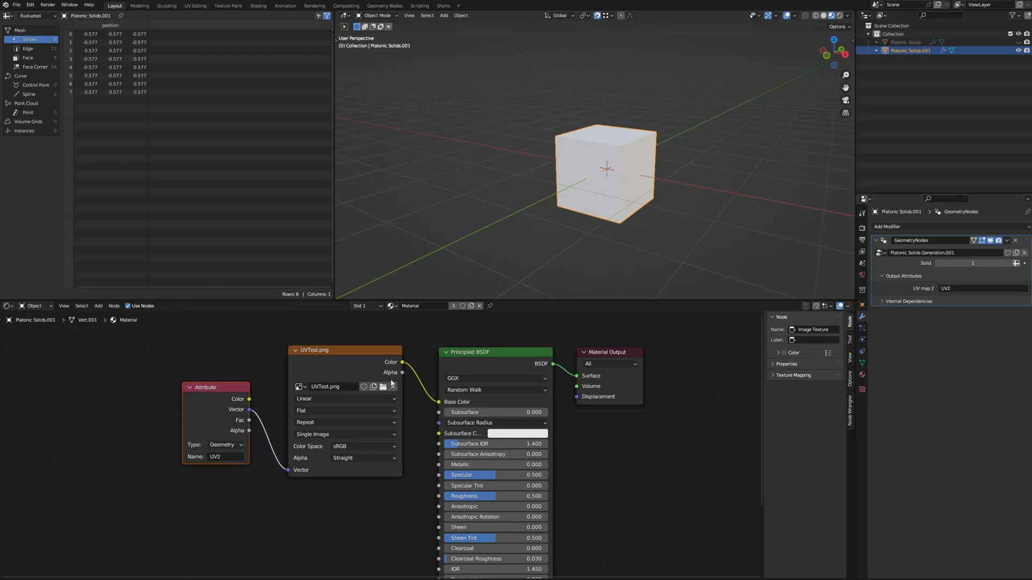
{"action": "mouse_move", "coordinate": [216, 457]}
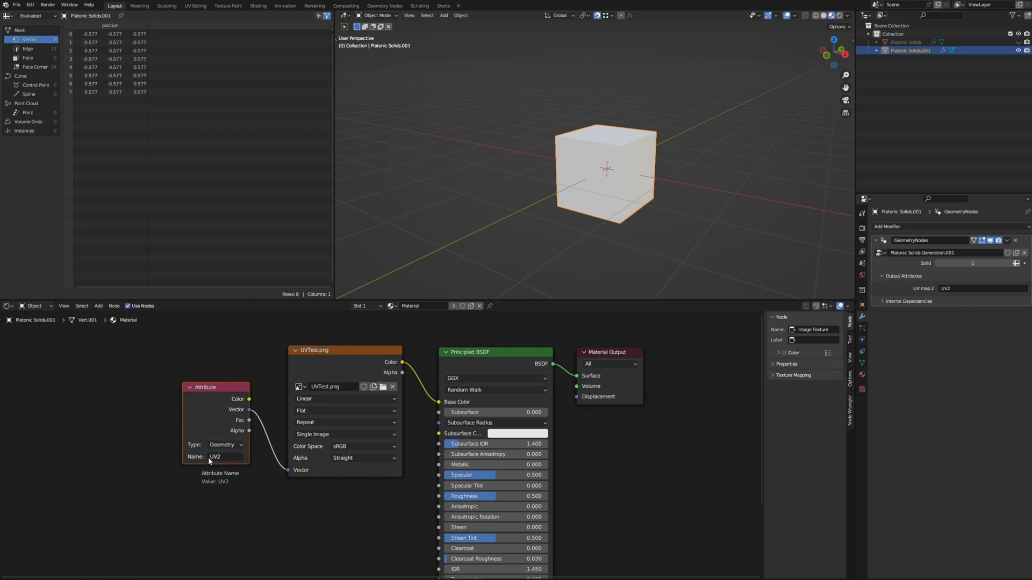
{"action": "mouse_move", "coordinate": [221, 393]}
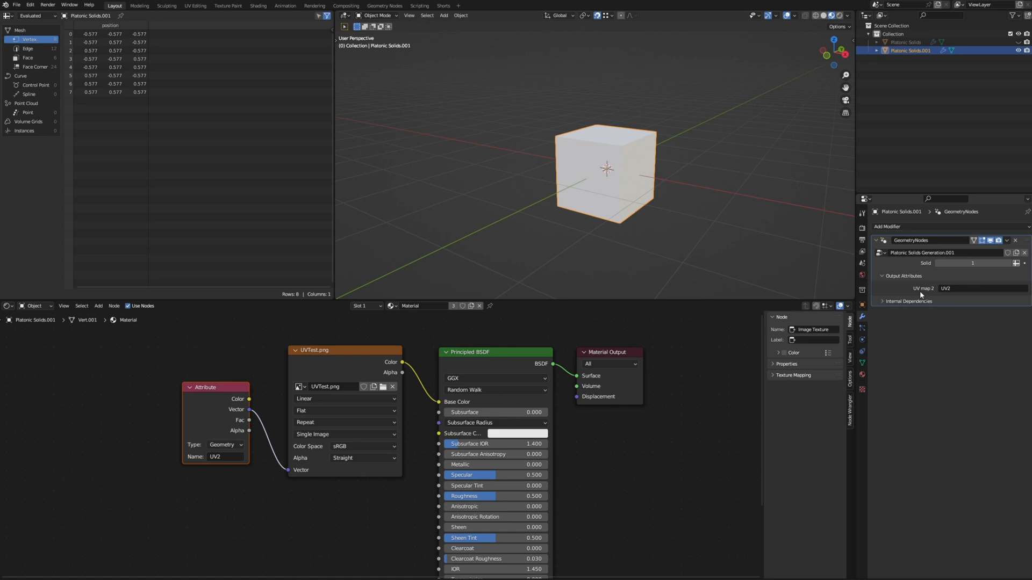
{"action": "mouse_move", "coordinate": [955, 288]}
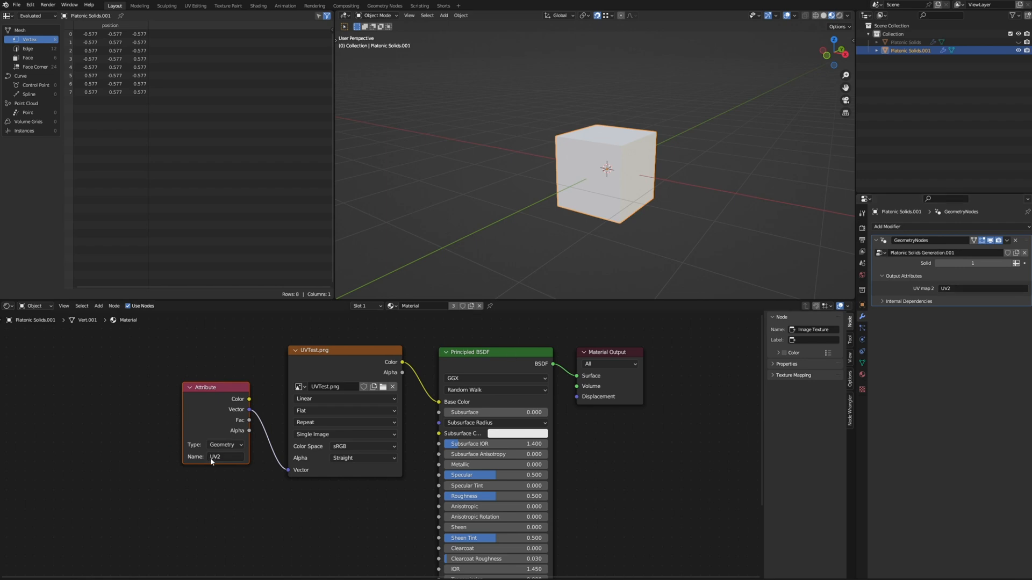
{"action": "mouse_move", "coordinate": [217, 463]}
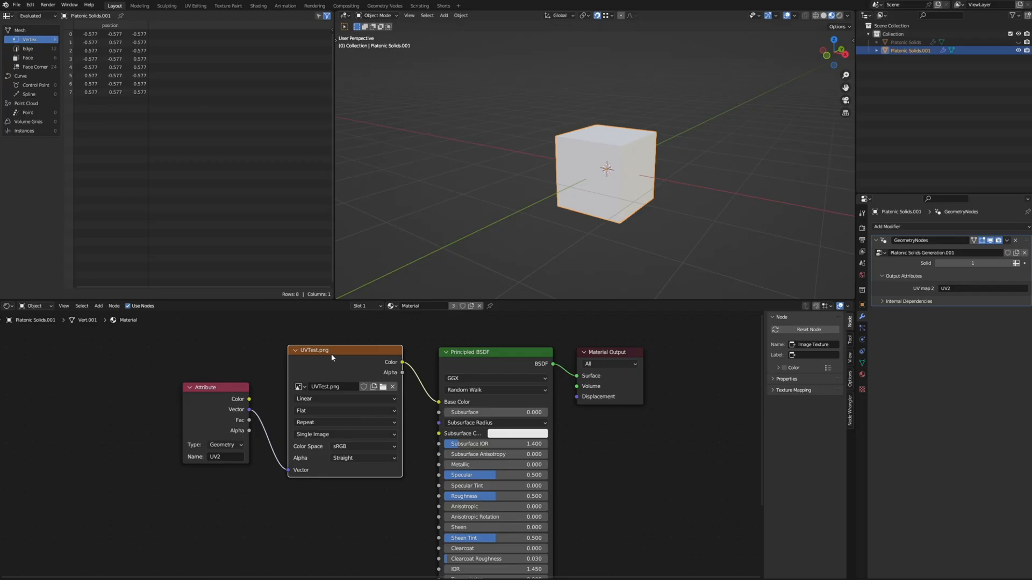
{"action": "mouse_move", "coordinate": [325, 387]}
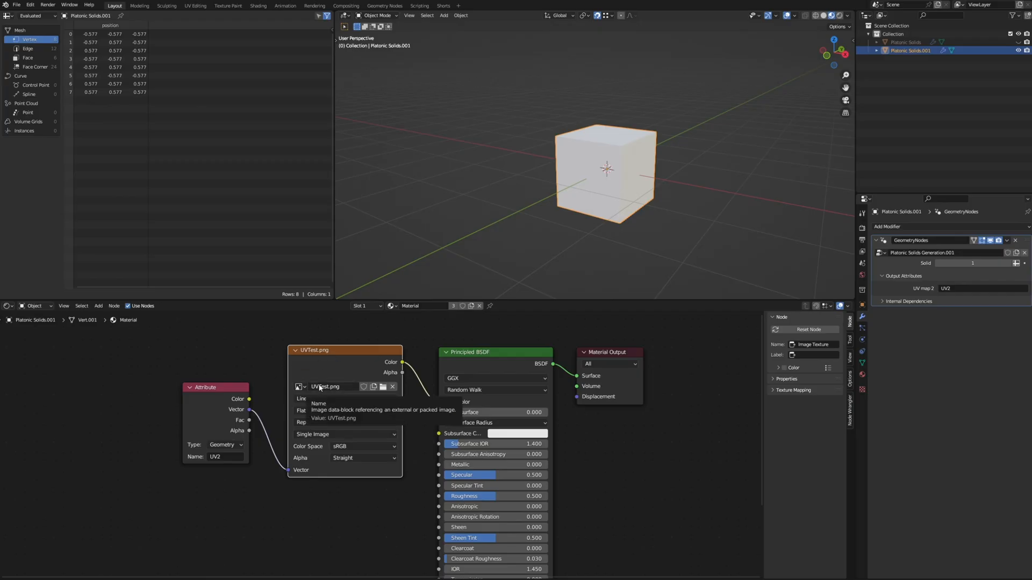
{"action": "mouse_move", "coordinate": [360, 374]}
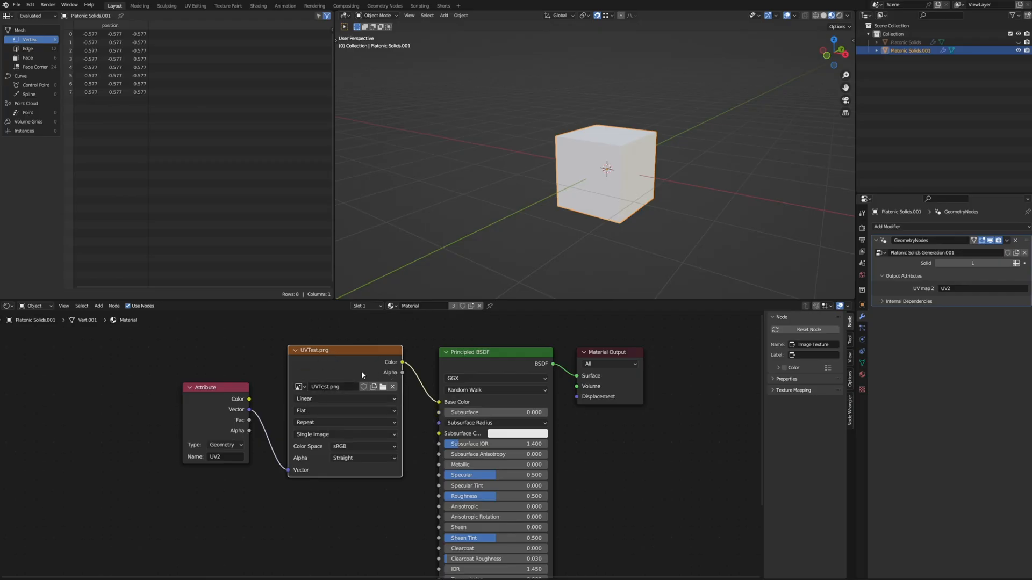
Step: Zoom the node editor view while checking the UV2 texture hookup
{"action": "scroll", "scroll_direction": "up", "scroll_amount": 3}
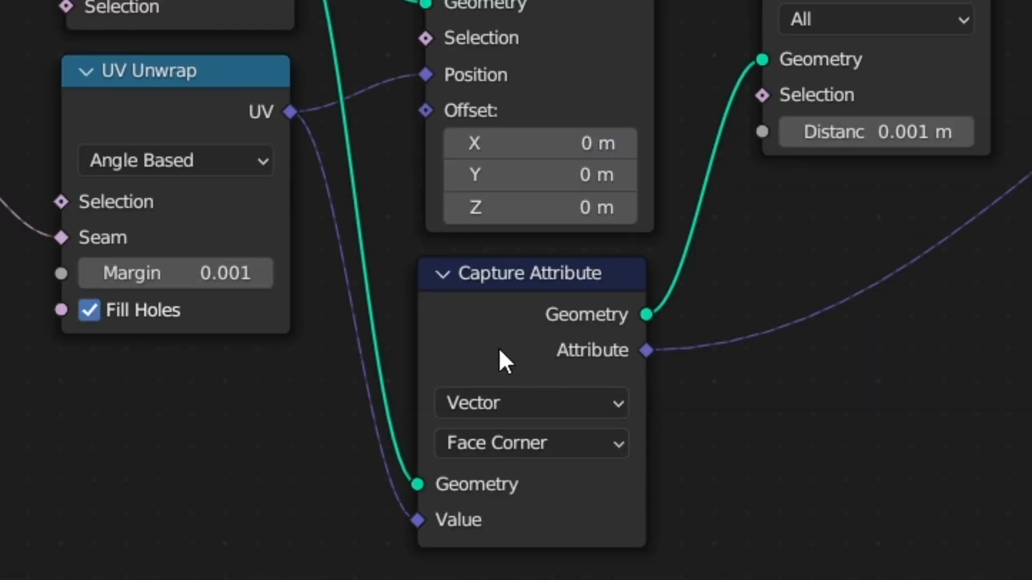
{"action": "mouse_move", "coordinate": [533, 443]}
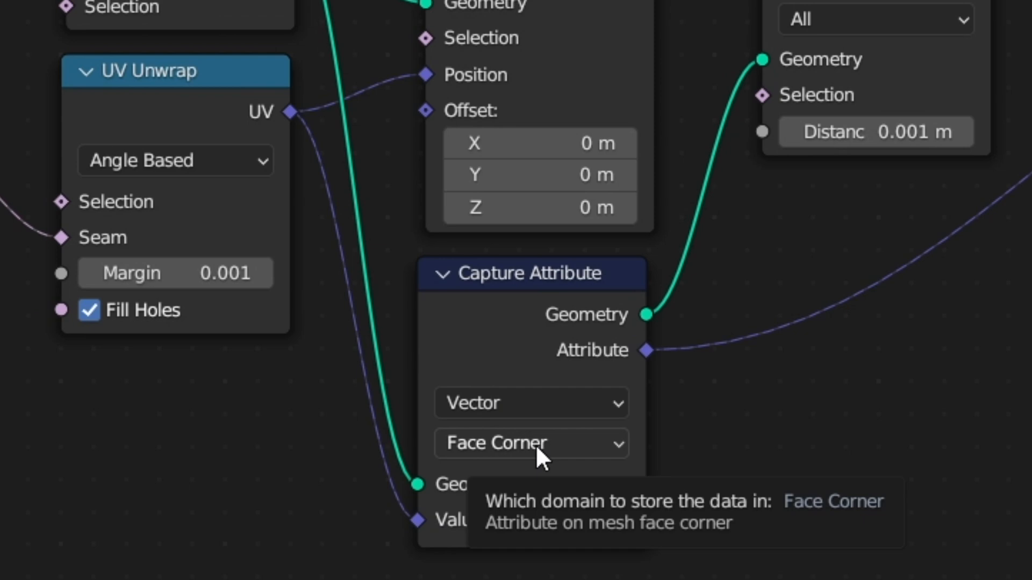
{"action": "mouse_move", "coordinate": [569, 457]}
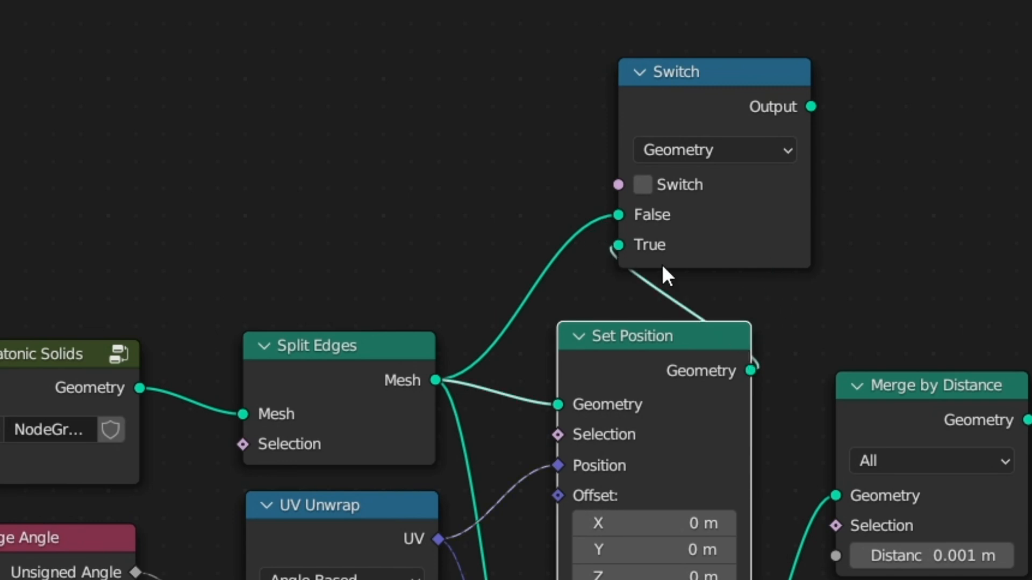
Step: Toggle the Switch checkbox off so the folded numbered cube shows
{"action": "scroll", "scroll_direction": "down", "scroll_amount": 3}
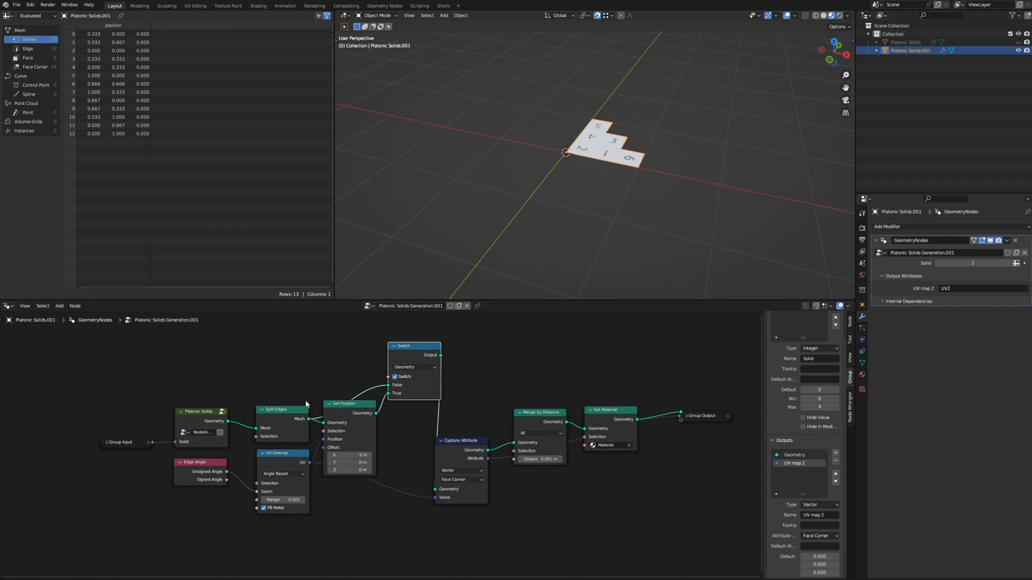
{"action": "mouse_move", "coordinate": [270, 363]}
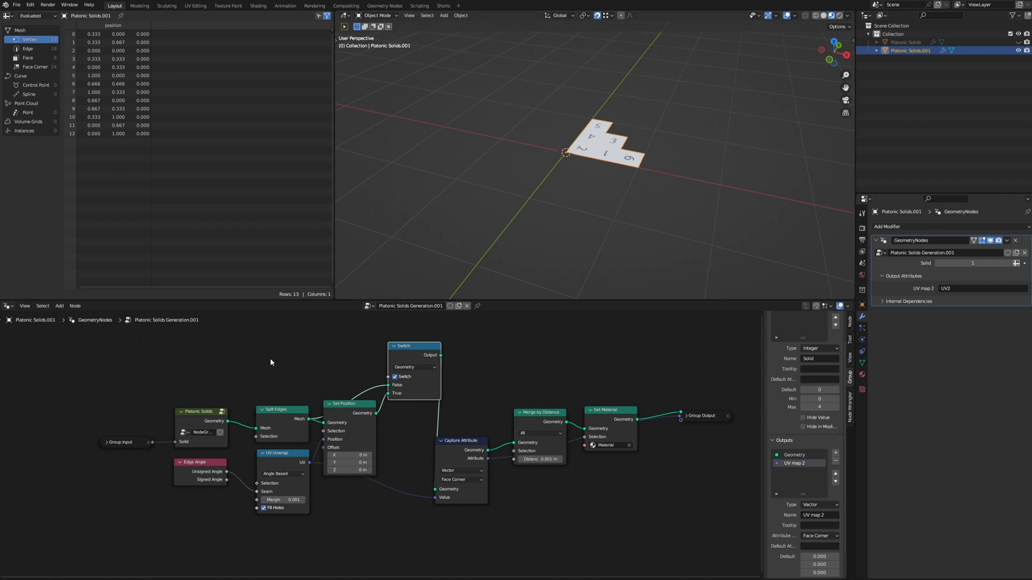
{"action": "mouse_move", "coordinate": [278, 377]}
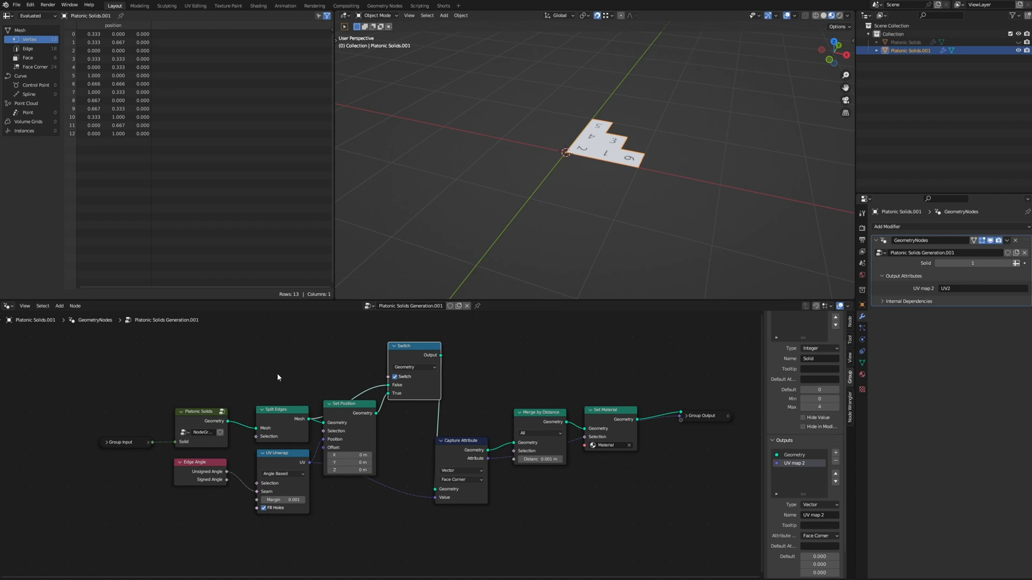
{"action": "mouse_move", "coordinate": [454, 360]}
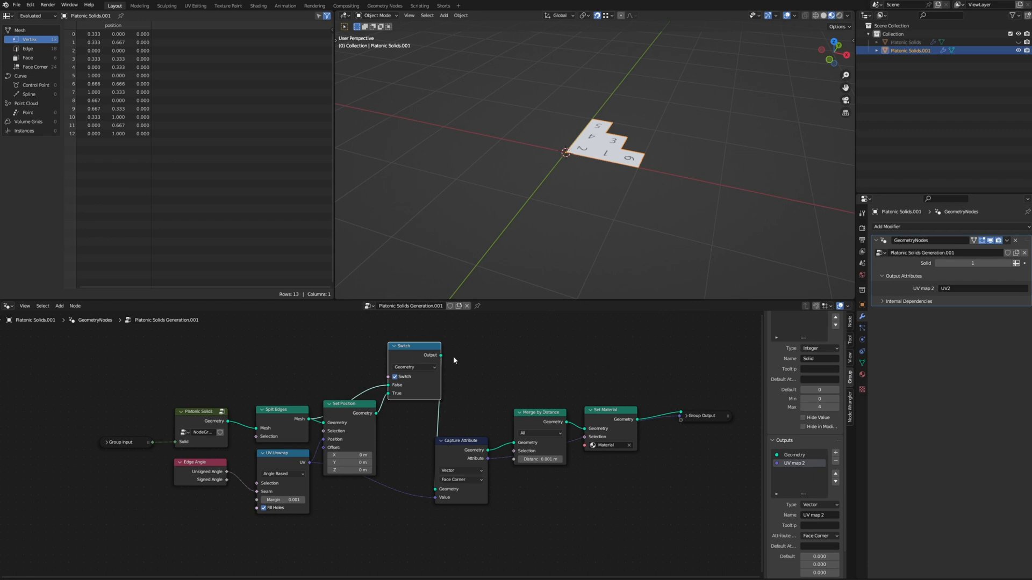
{"action": "mouse_move", "coordinate": [431, 360]}
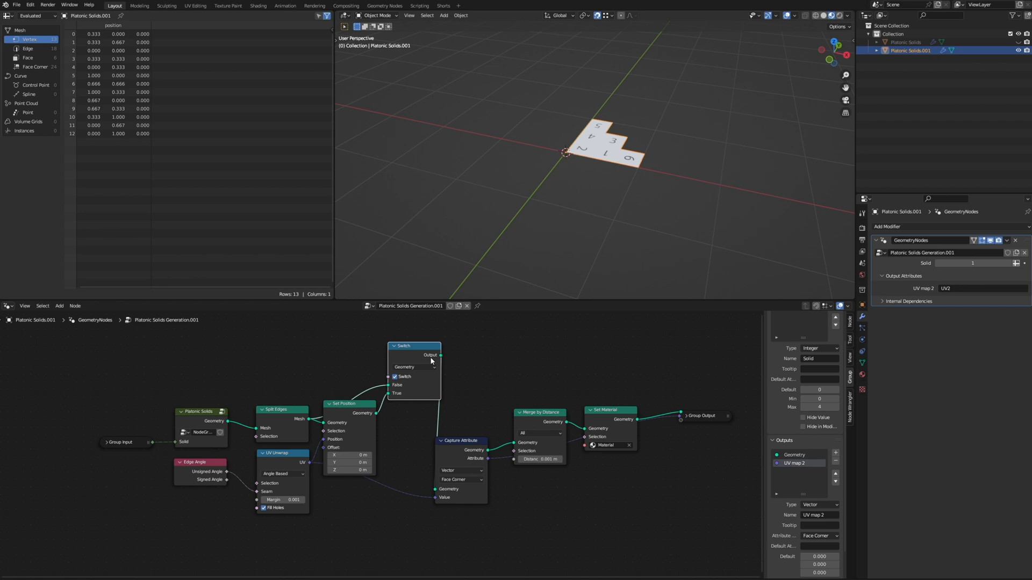
{"action": "left_click", "coordinate": [395, 376]}
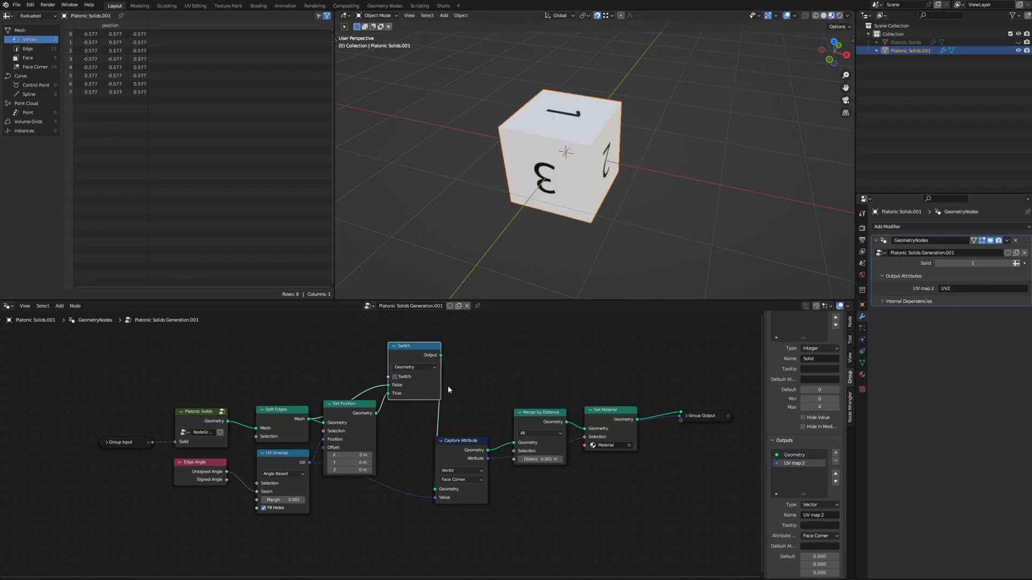
{"action": "left_click", "coordinate": [395, 375]}
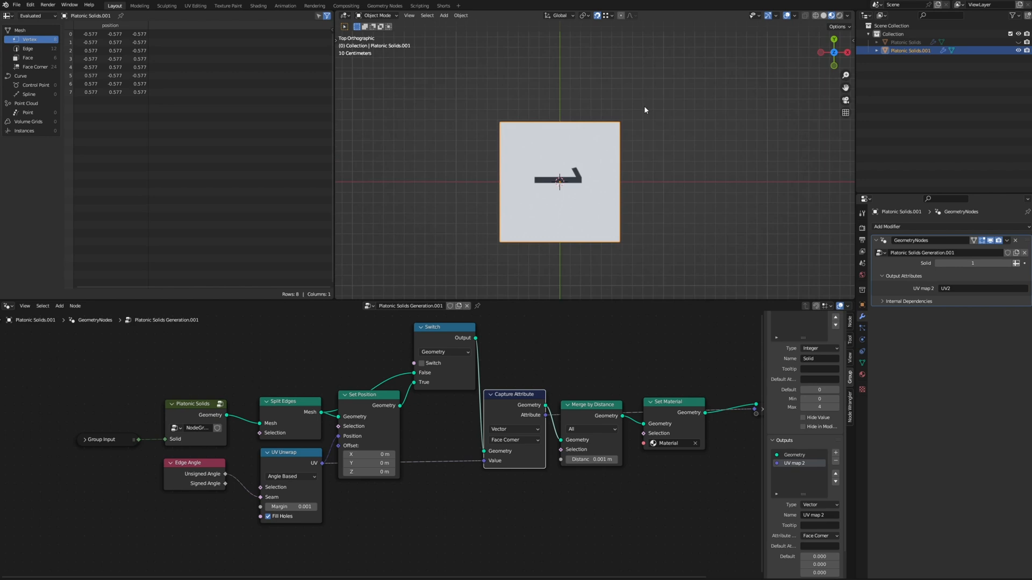
Step: Enable the Switch checkbox to display the flattened UV layout
{"action": "left_click", "coordinate": [422, 363]}
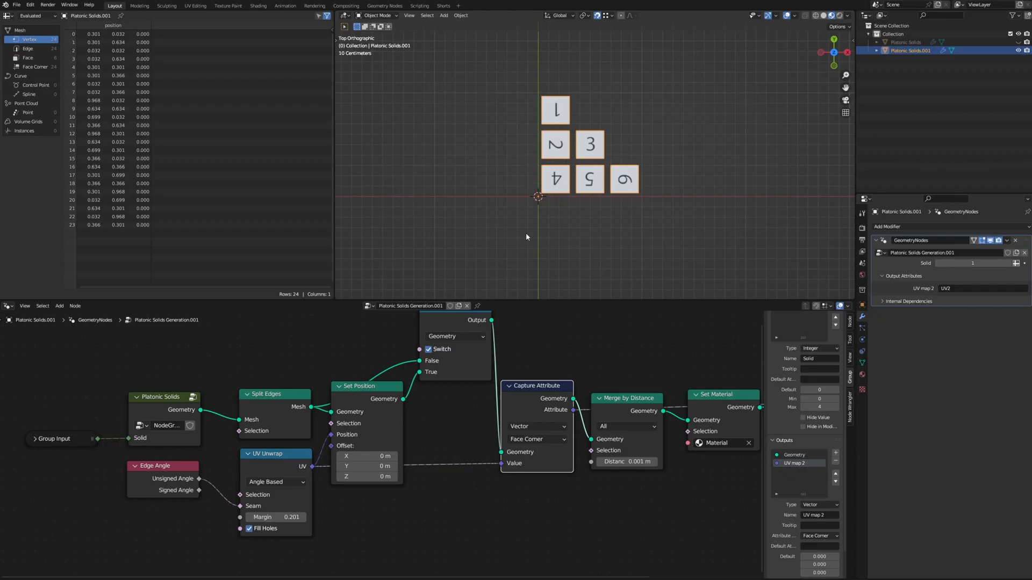
{"action": "mouse_move", "coordinate": [604, 162]}
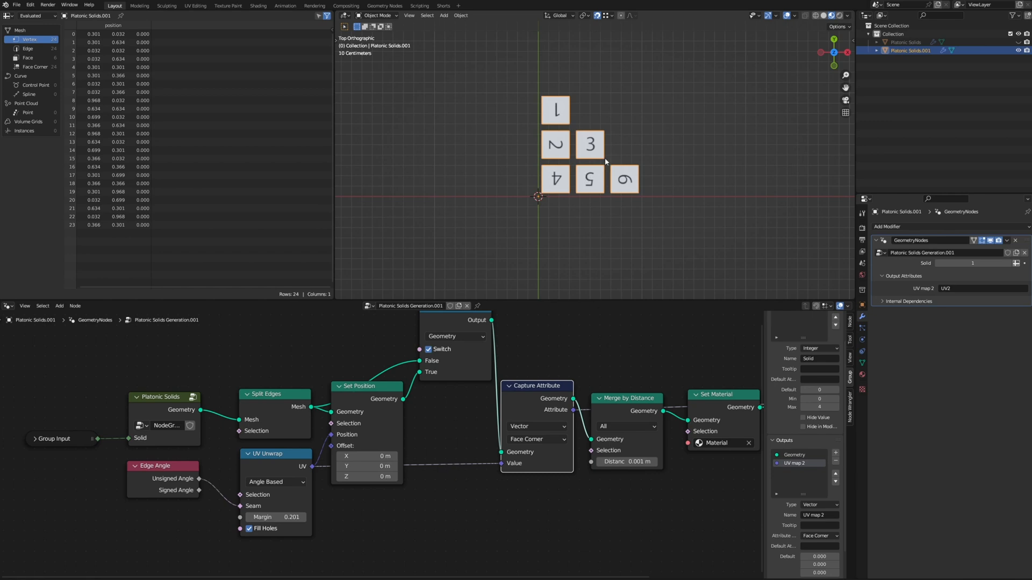
{"action": "mouse_move", "coordinate": [571, 238]}
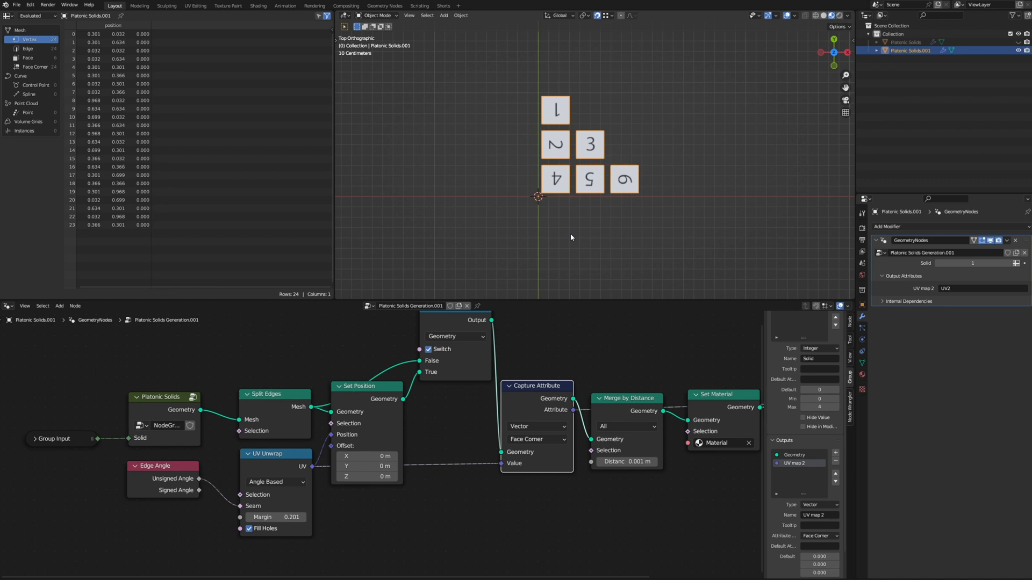
{"action": "scroll", "scroll_direction": "down", "scroll_amount": 3}
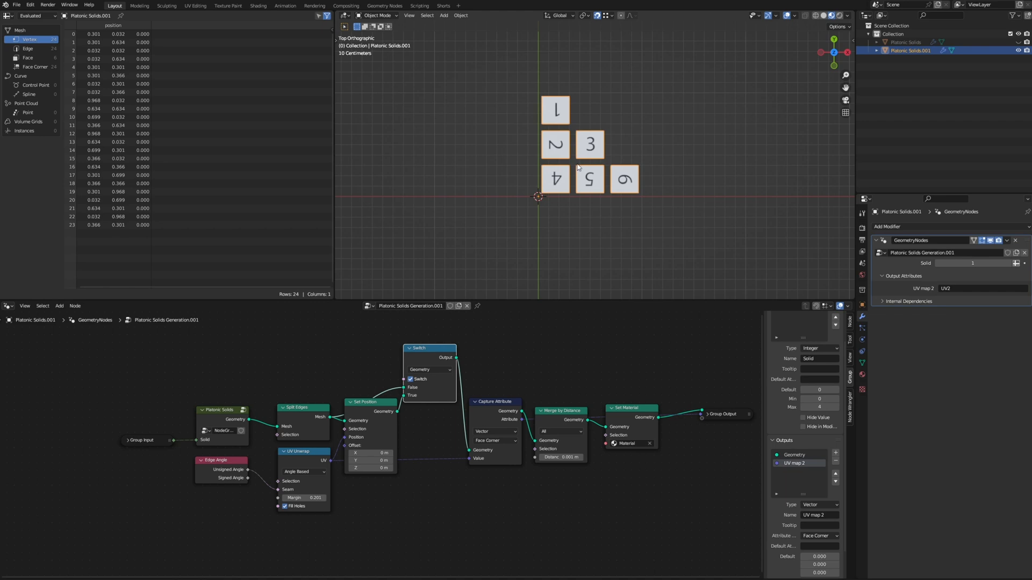
{"action": "mouse_move", "coordinate": [520, 337]}
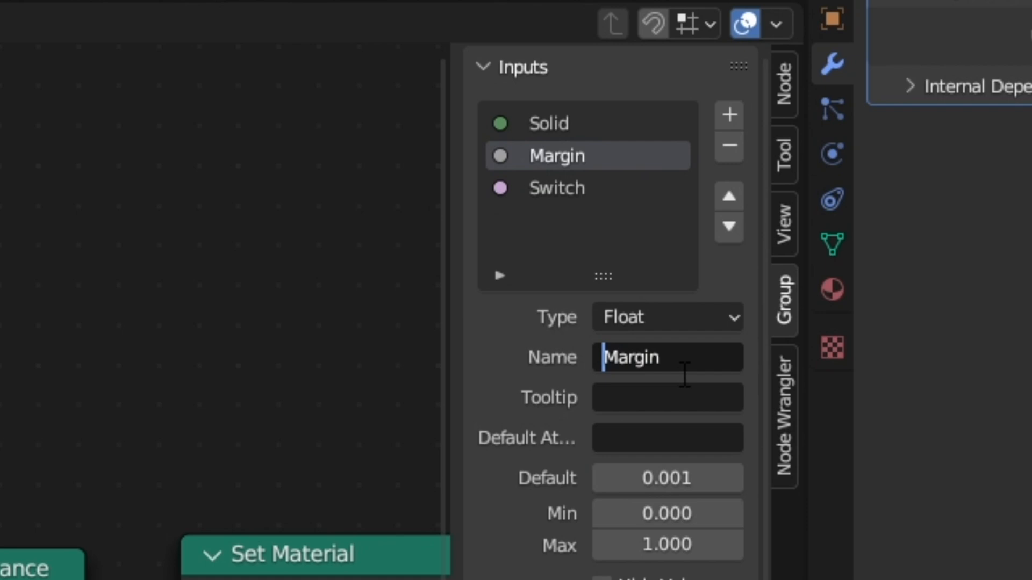
Step: Rename the group inputs to UV Margin and UV Toggle
{"action": "type", "text": "UV"}
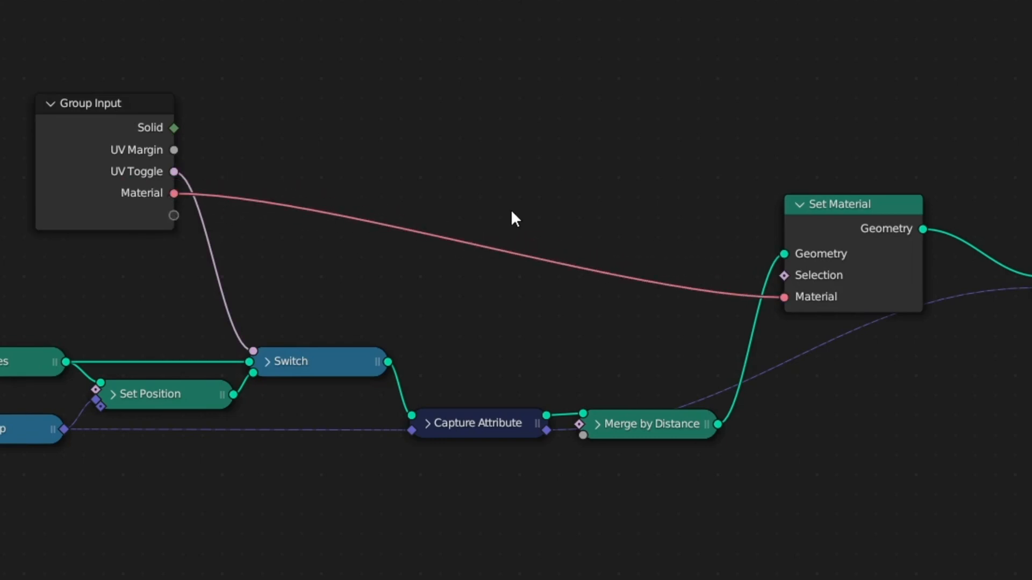
{"action": "mouse_move", "coordinate": [160, 216]}
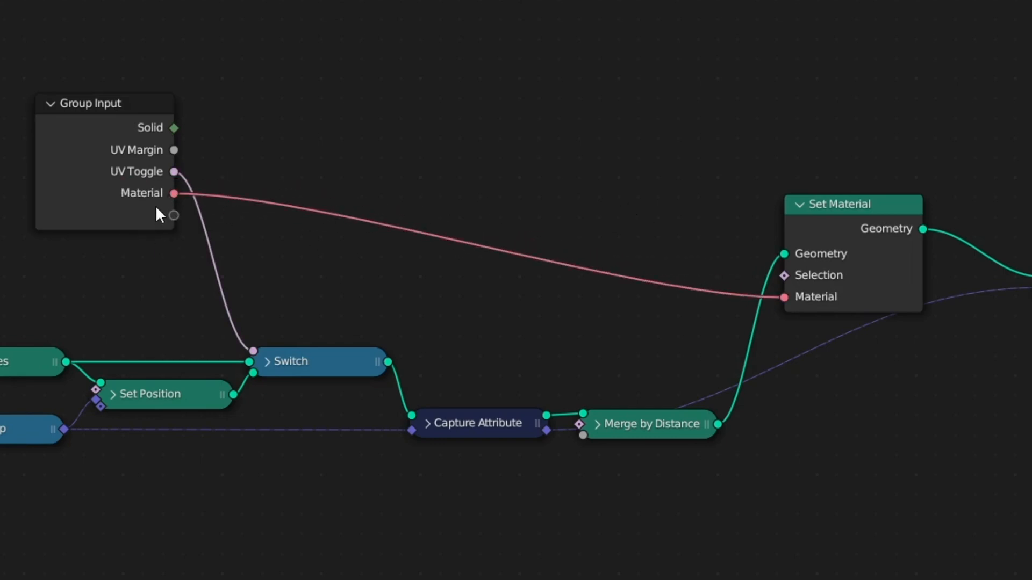
{"action": "mouse_move", "coordinate": [75, 138]}
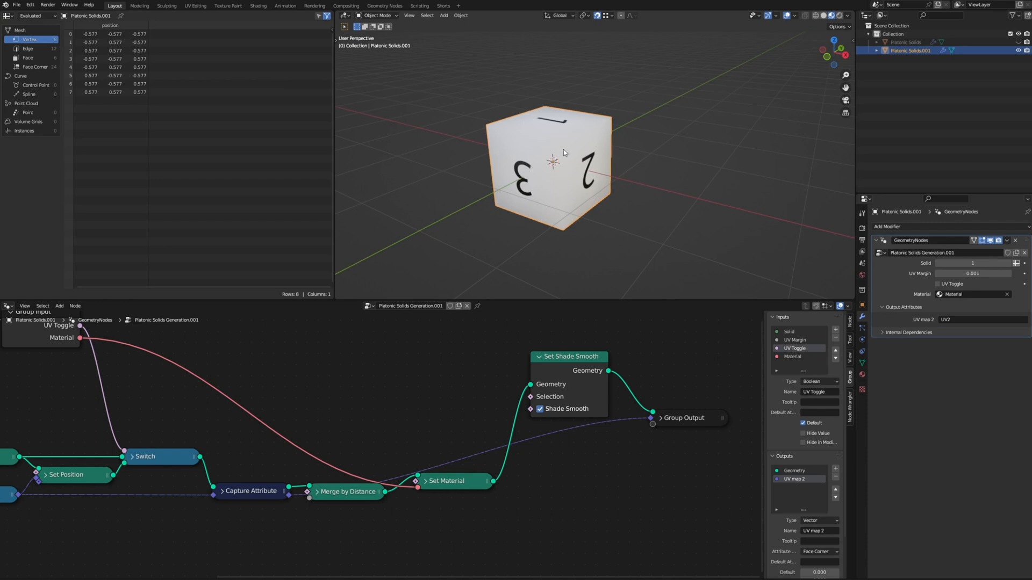
{"action": "mouse_move", "coordinate": [560, 149]}
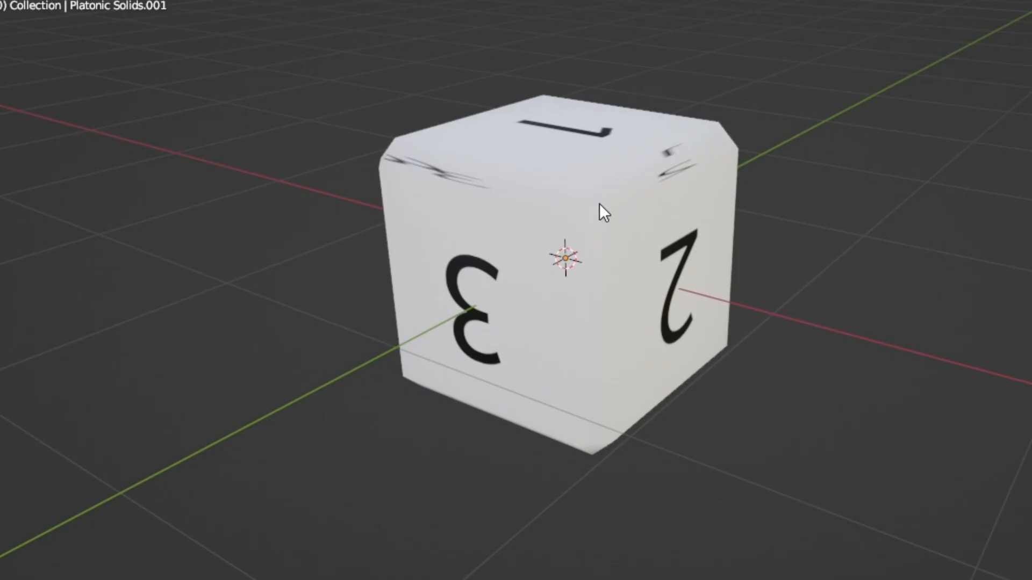
{"action": "mouse_move", "coordinate": [484, 214]}
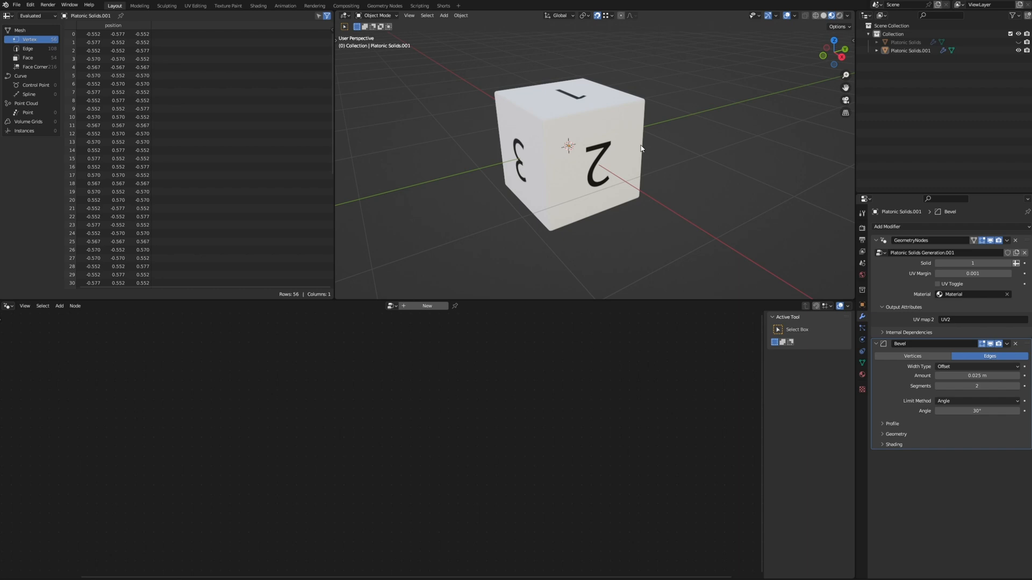
{"action": "mouse_move", "coordinate": [519, 103]}
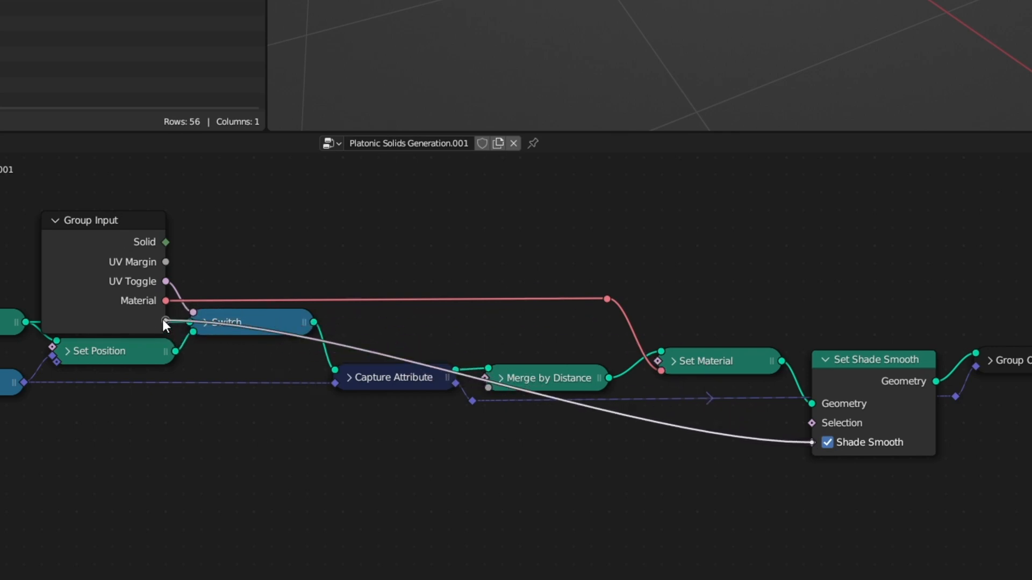
Step: Connect Shade Smooth to the Group Input's empty socket
{"action": "left_click", "coordinate": [55, 221]}
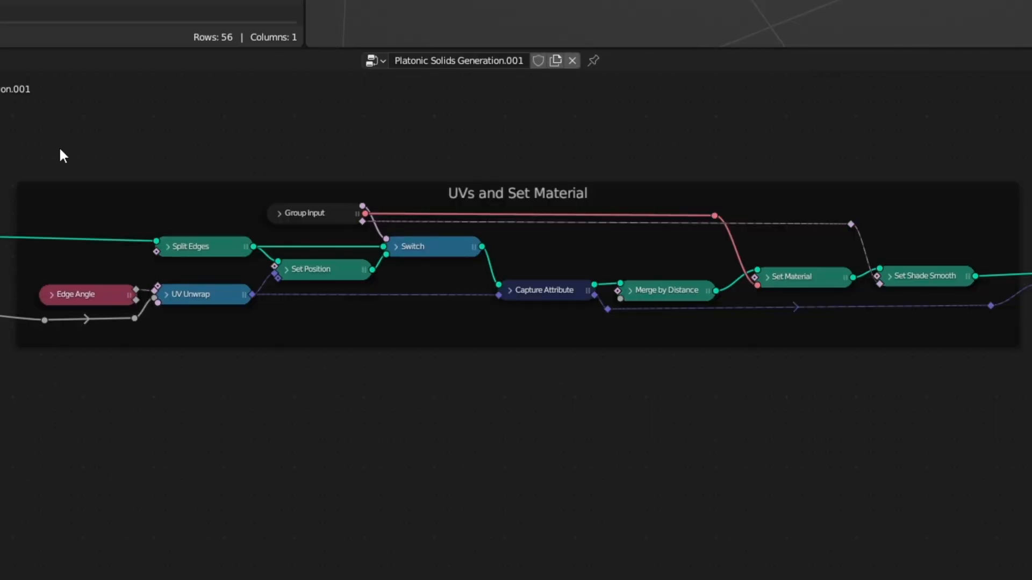
{"action": "mouse_move", "coordinate": [64, 162]}
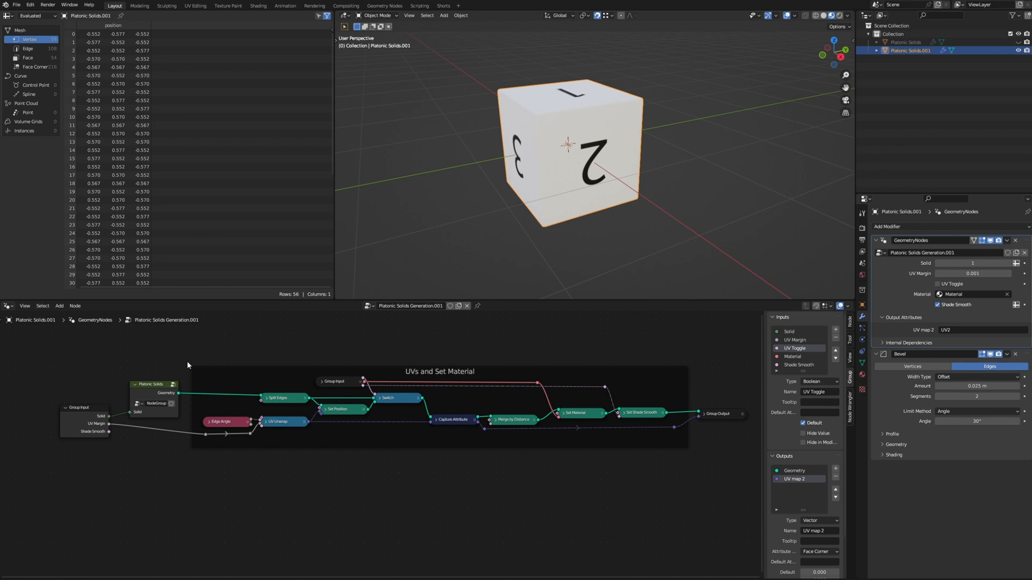
{"action": "mouse_move", "coordinate": [336, 332]}
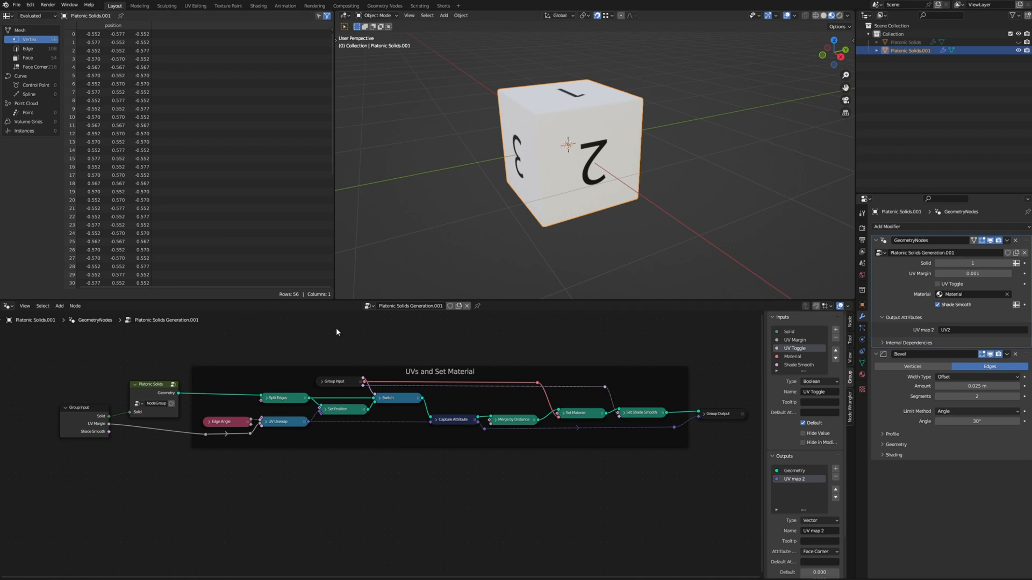
{"action": "mouse_move", "coordinate": [415, 525]}
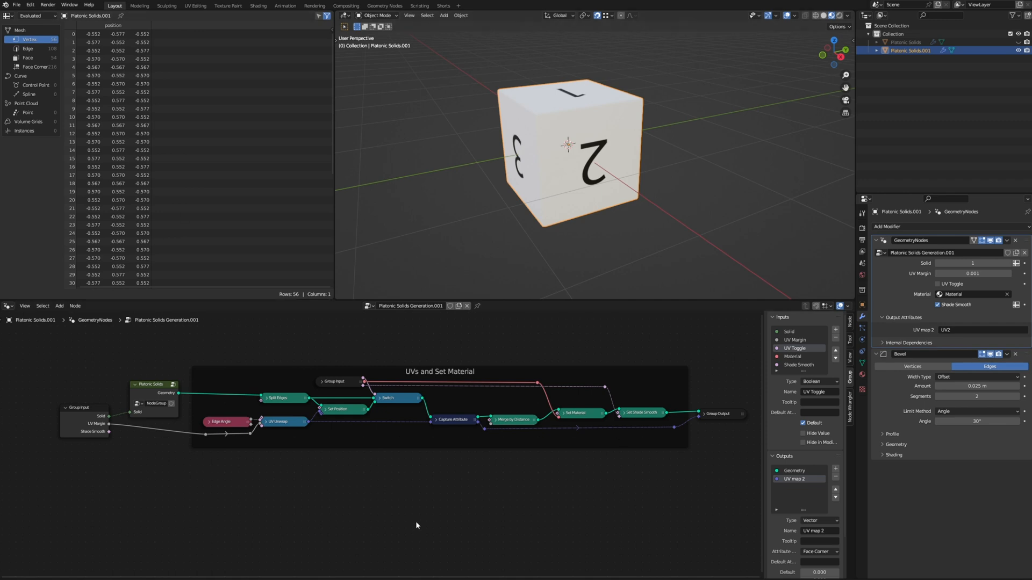